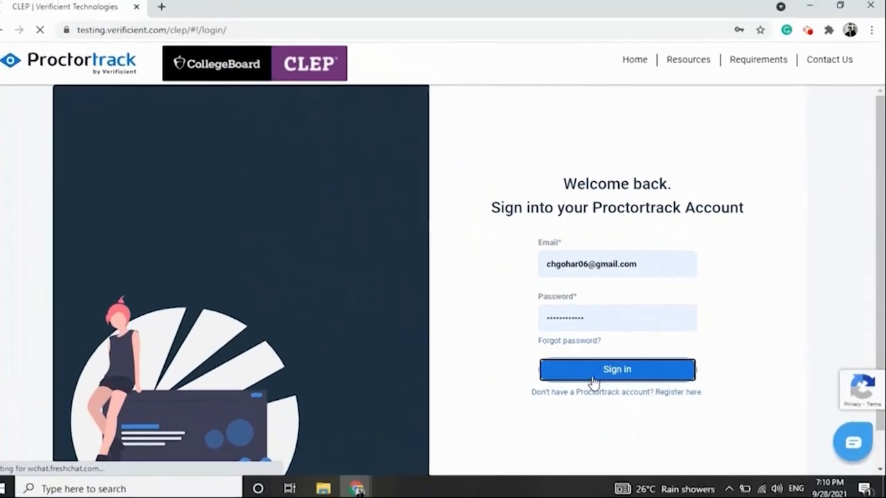
# Sign in to the Proctortrack account to reach the test list.
pyautogui.click(618, 370)
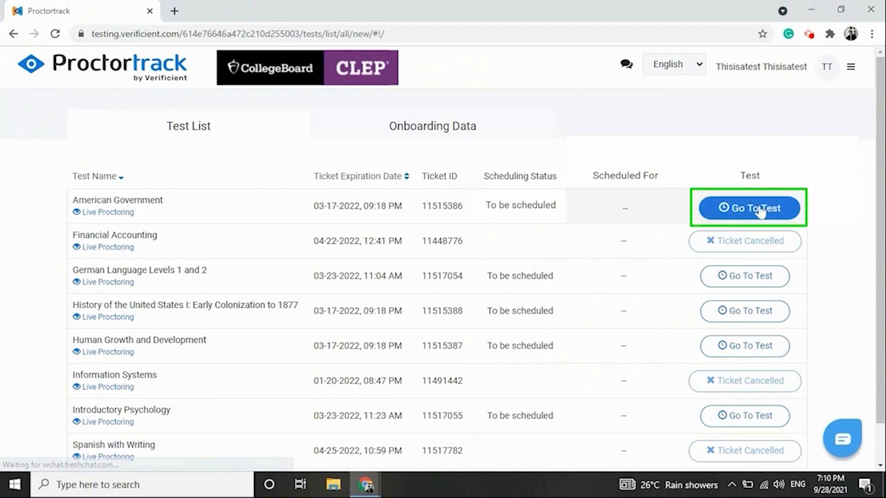
# Schedule the American Government test for February 11, 2022 at 02:00 AM.
pyautogui.click(750, 207)
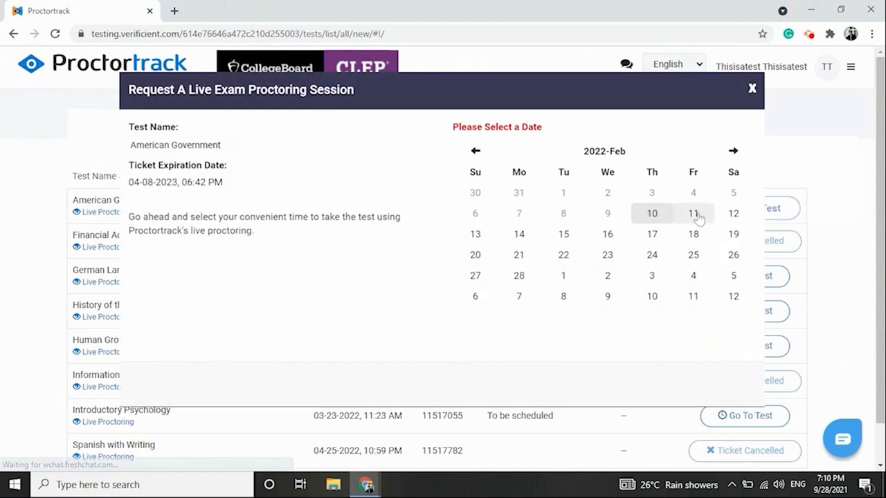
pyautogui.click(692, 213)
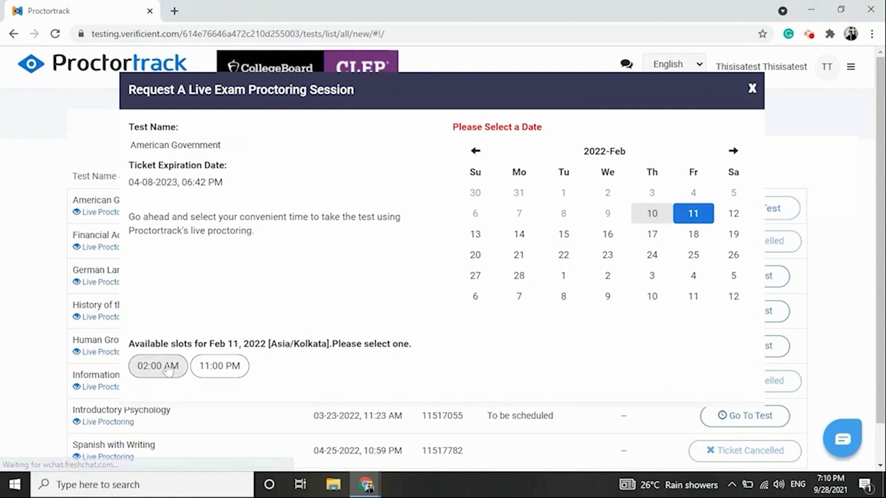
pyautogui.click(158, 366)
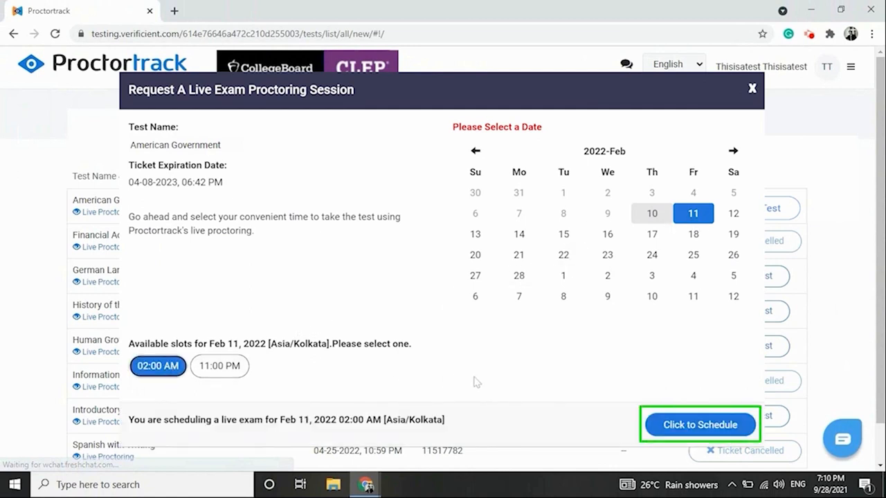
# Submit the live proctoring request and acknowledge the confirmation.
pyautogui.click(701, 425)
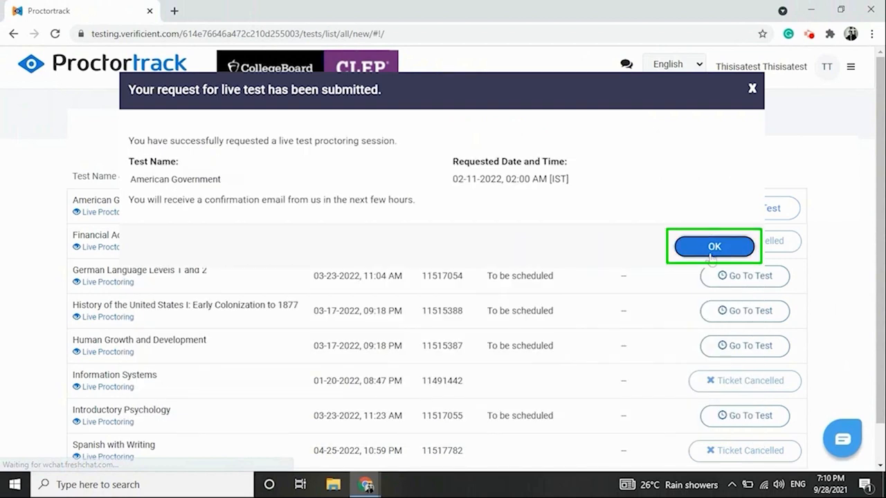
pyautogui.click(715, 246)
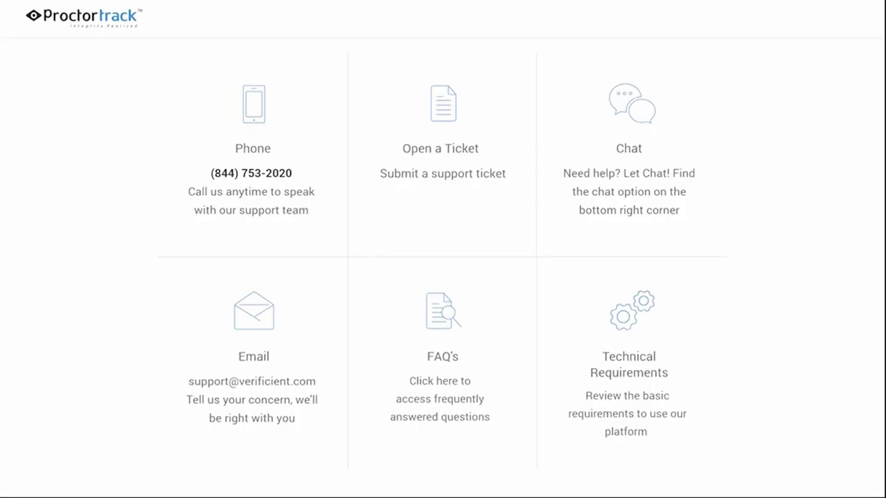